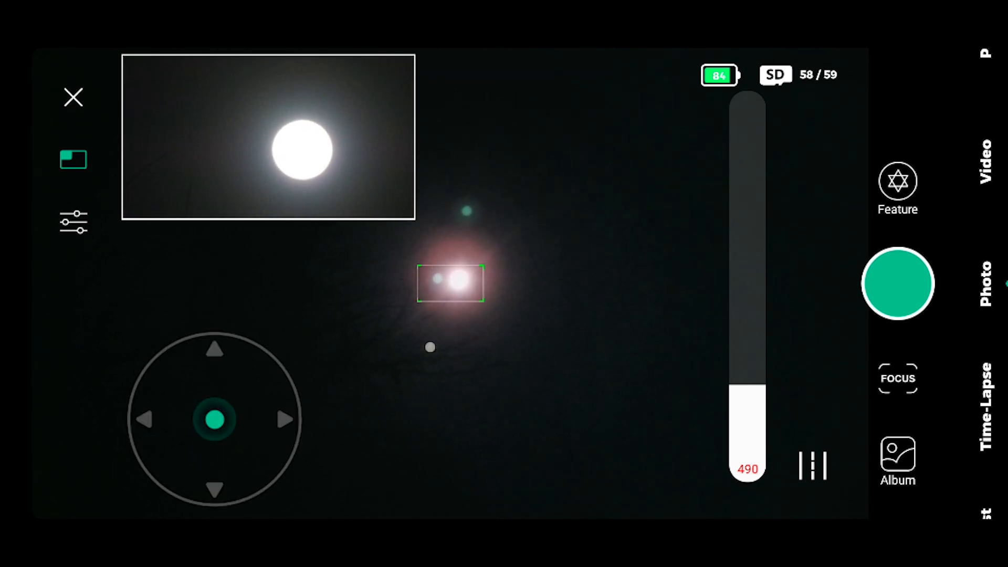
# Lower the telephoto image brightness of the sun from 34 to 31.
pyautogui.click(72, 222)
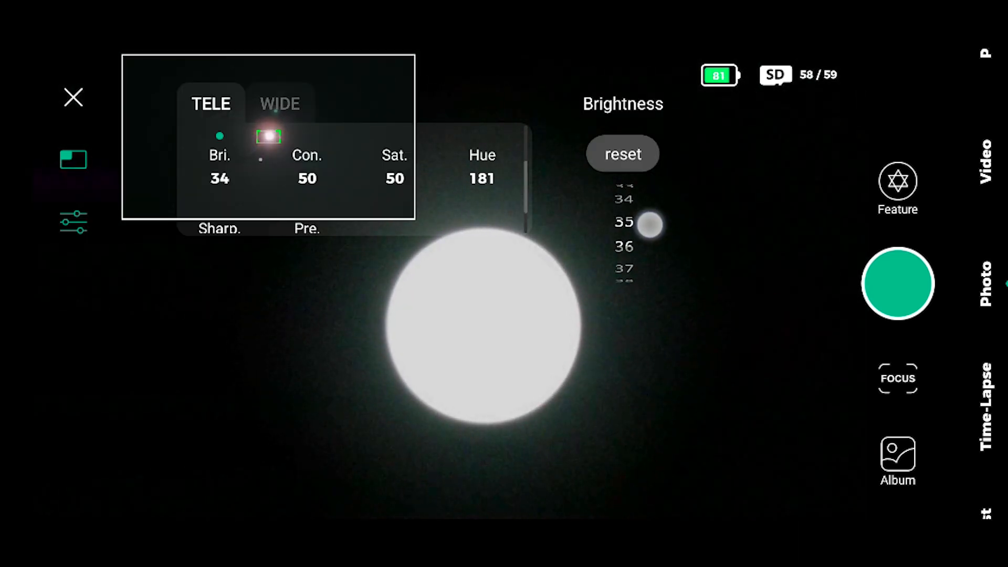
pyautogui.moveTo(650, 223); pyautogui.dragTo(655, 321)
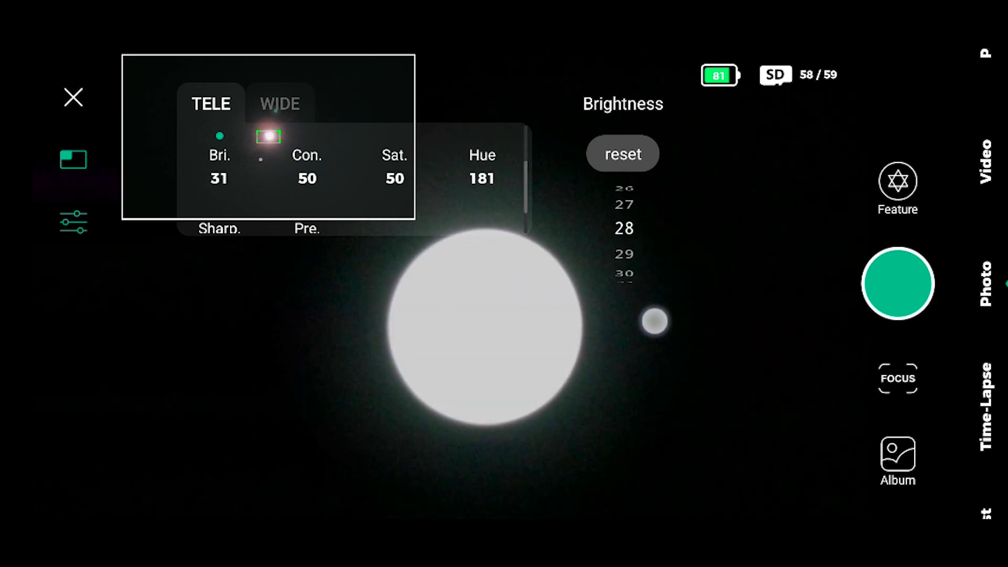
pyautogui.moveTo(651, 324); pyautogui.dragTo(651, 306)
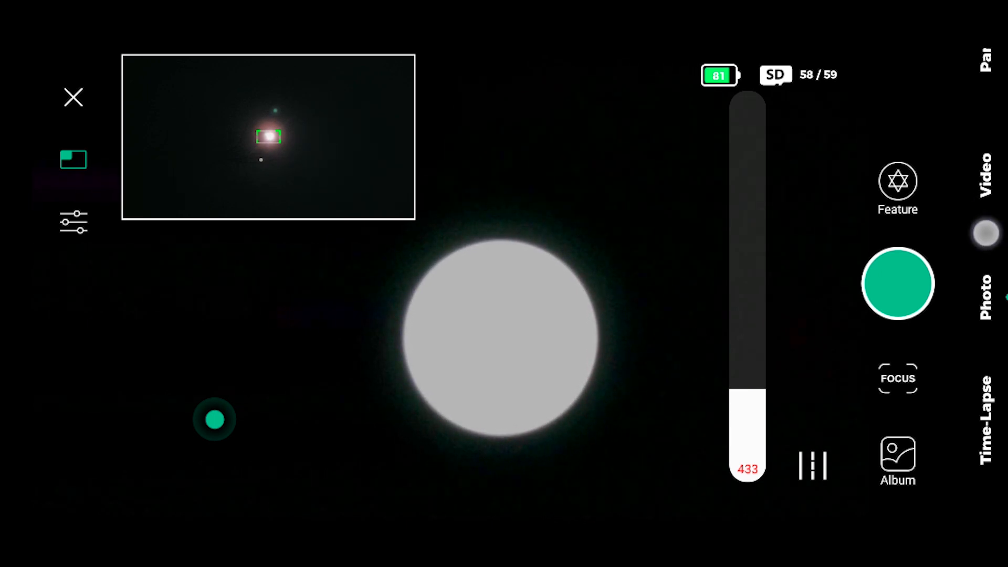
pyautogui.scroll(-3)
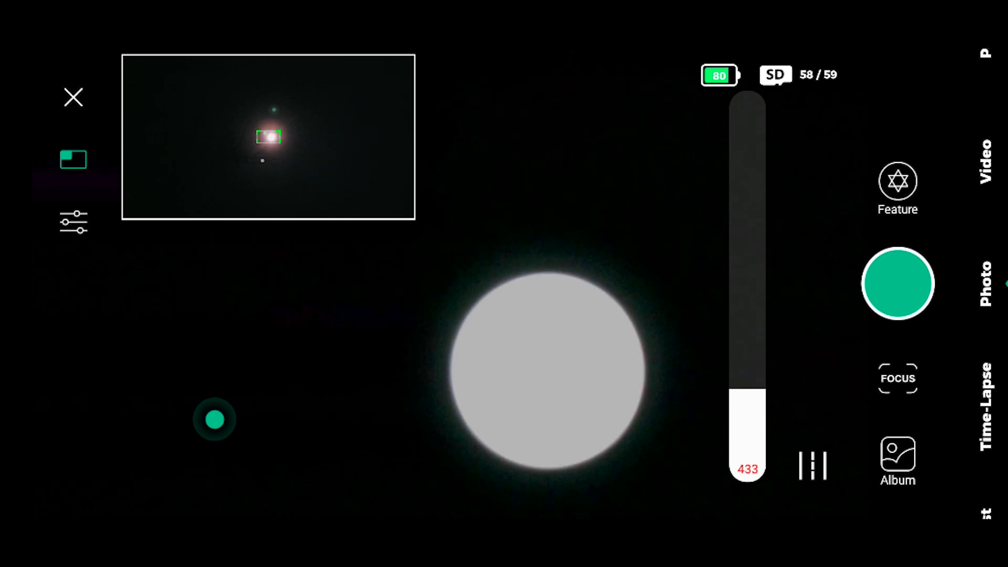
# Show the Auto, focus + and focus − controls for the live view.
pyautogui.click(898, 283)
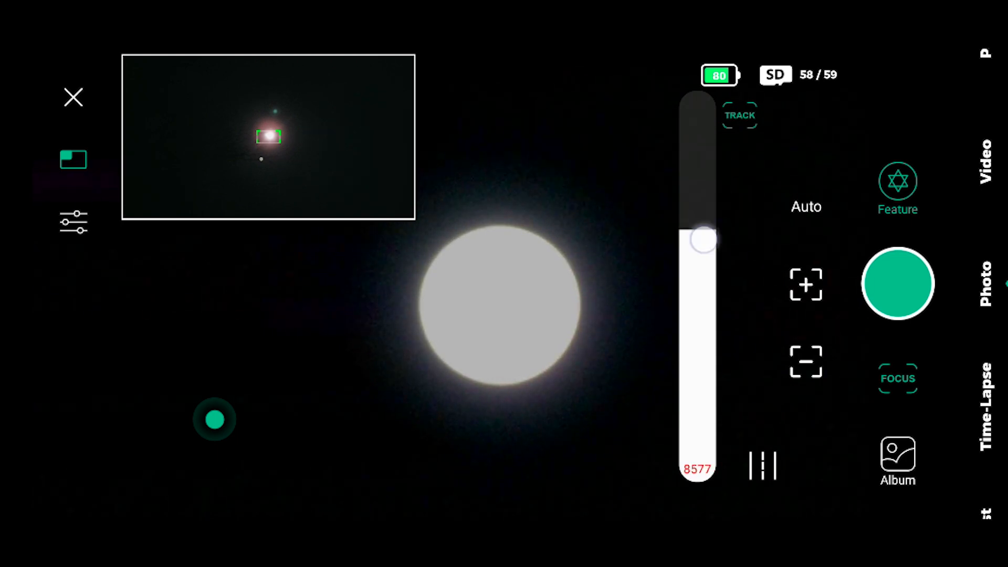
# Sweep the slew speed slider through several values, from maximum down to 236.
pyautogui.moveTo(697, 239); pyautogui.dragTo(694, 327)
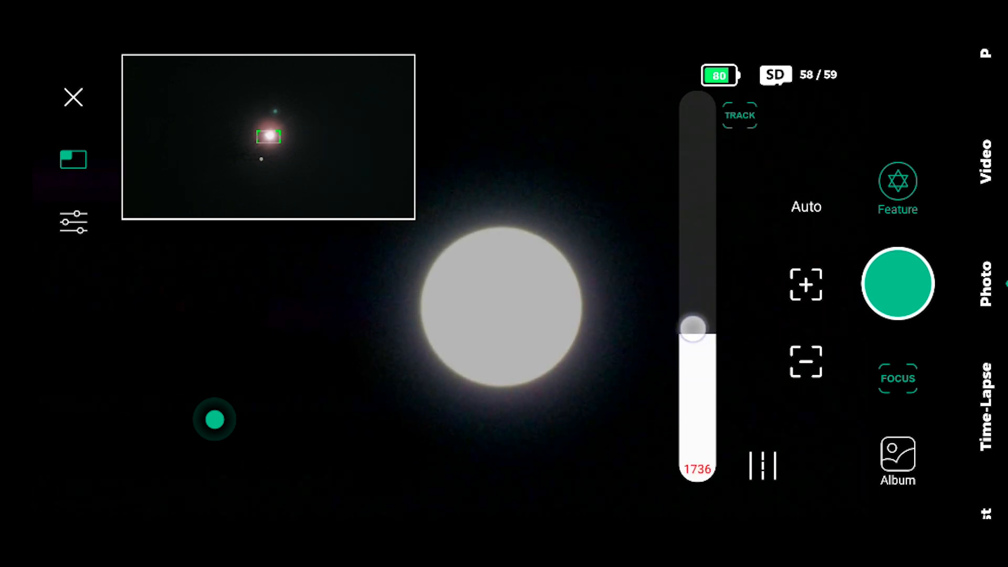
pyautogui.moveTo(694, 327); pyautogui.dragTo(707, 352)
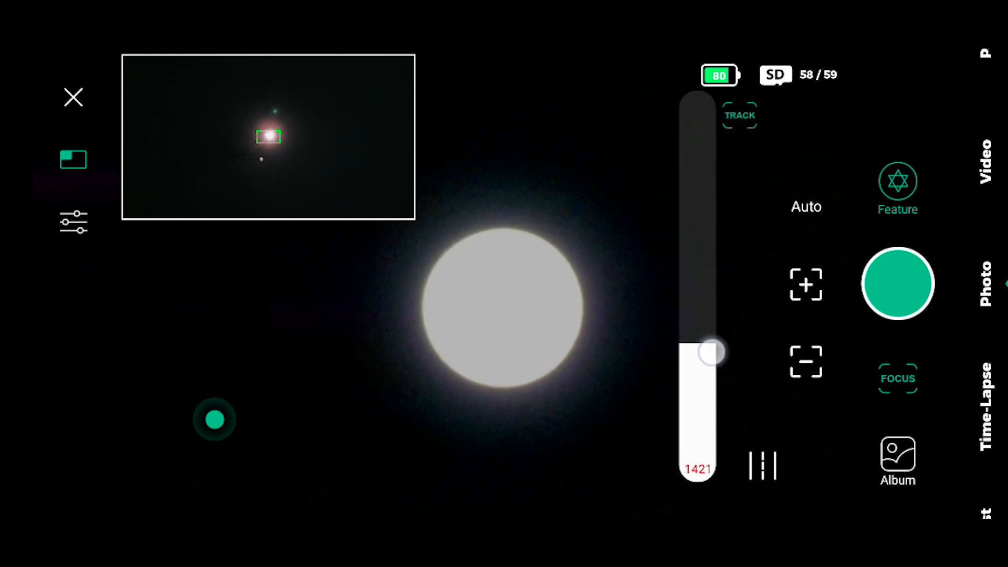
pyautogui.moveTo(704, 351); pyautogui.dragTo(700, 386)
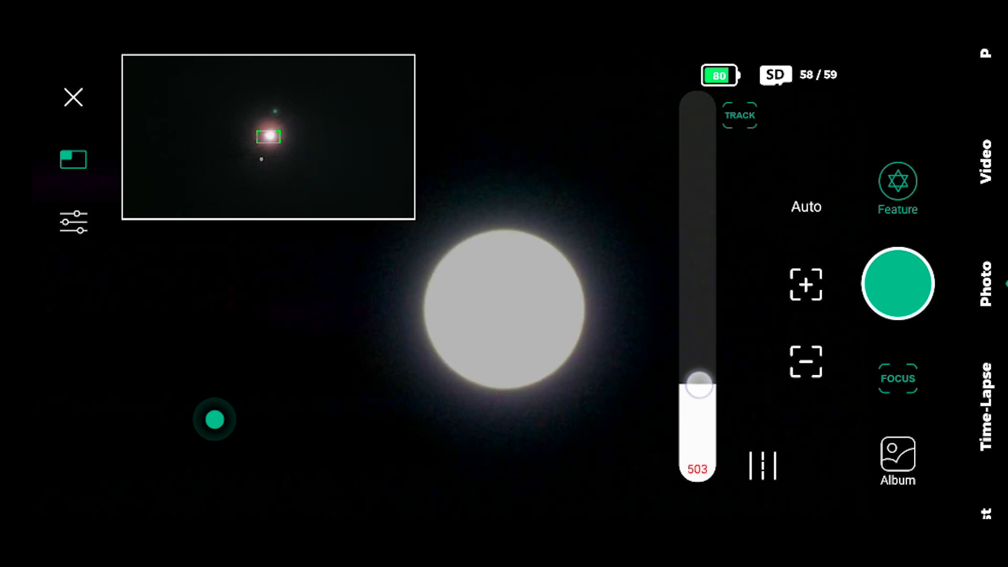
pyautogui.moveTo(697, 386); pyautogui.dragTo(698, 148)
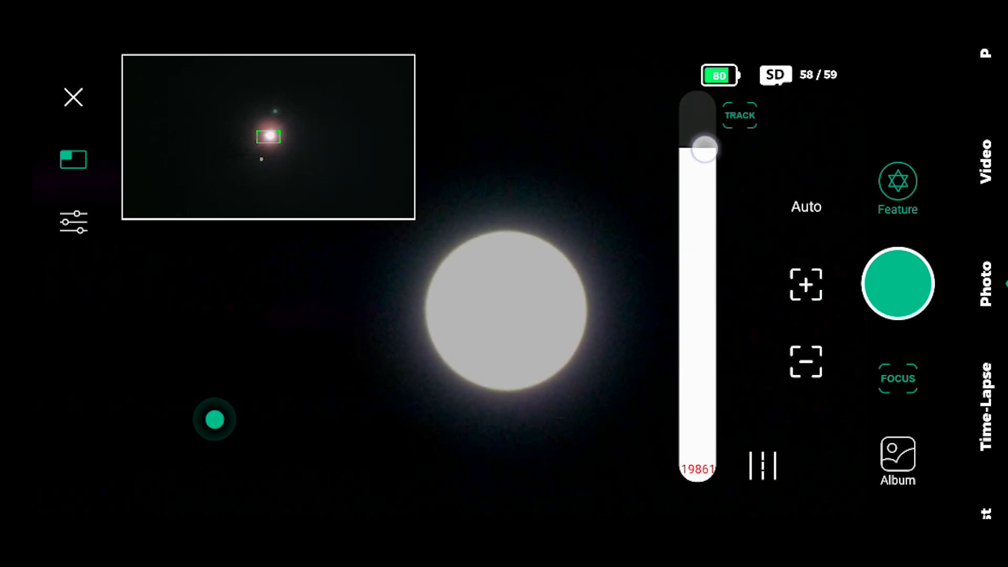
pyautogui.moveTo(698, 148); pyautogui.dragTo(698, 389)
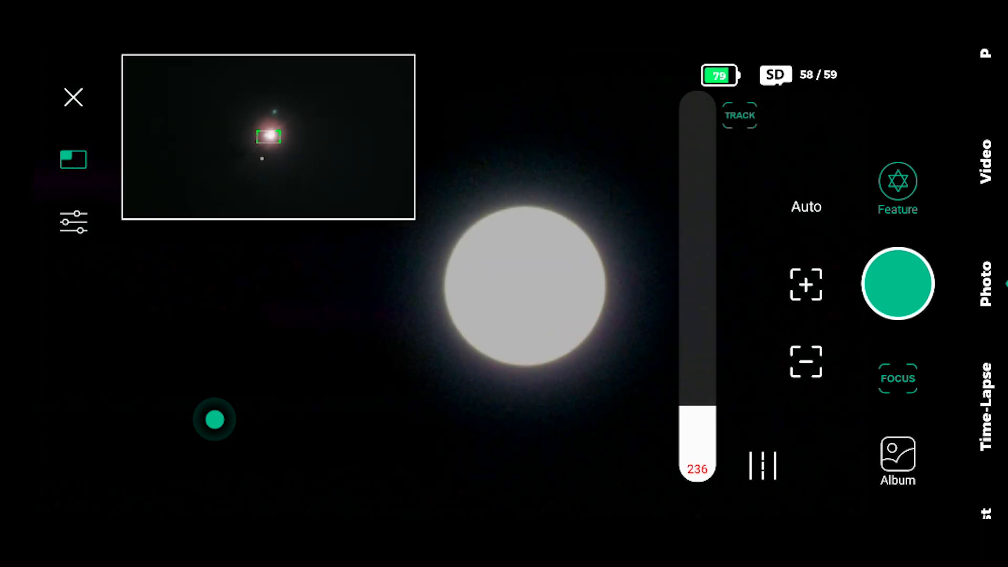
# Open the camera parameters and view the WIDE camera's exposure, gain and white balance.
pyautogui.click(72, 221)
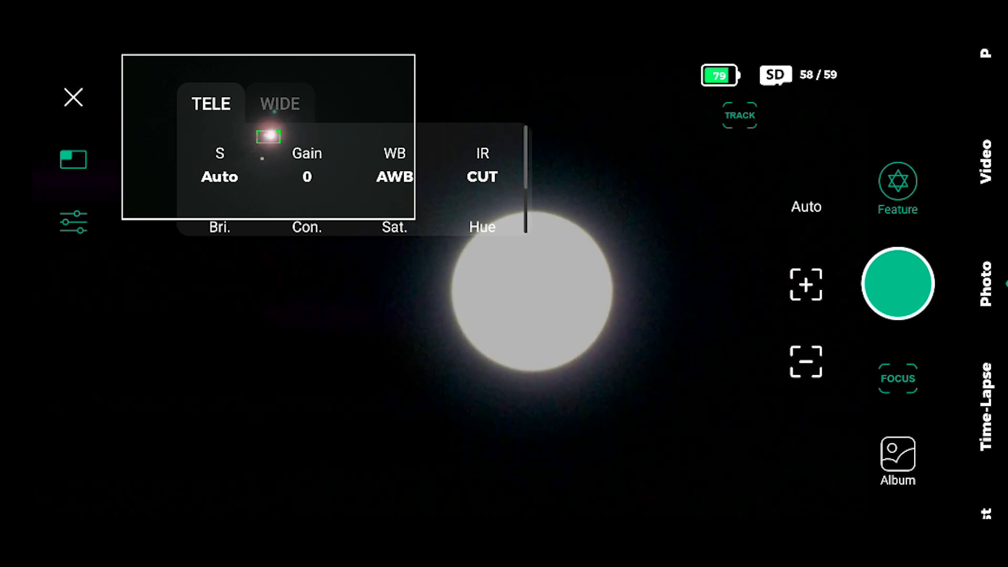
pyautogui.scroll(-3)
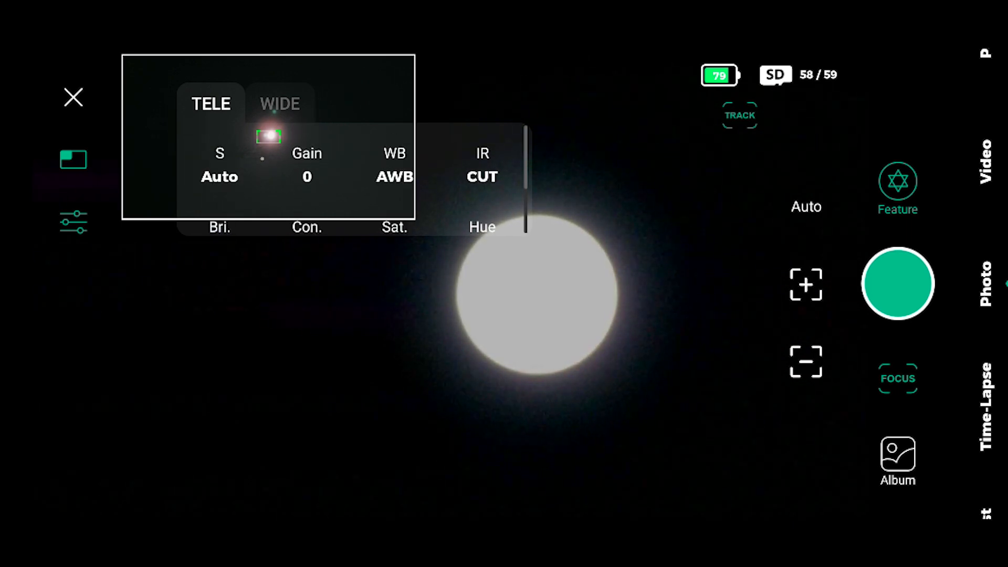
pyautogui.click(279, 104)
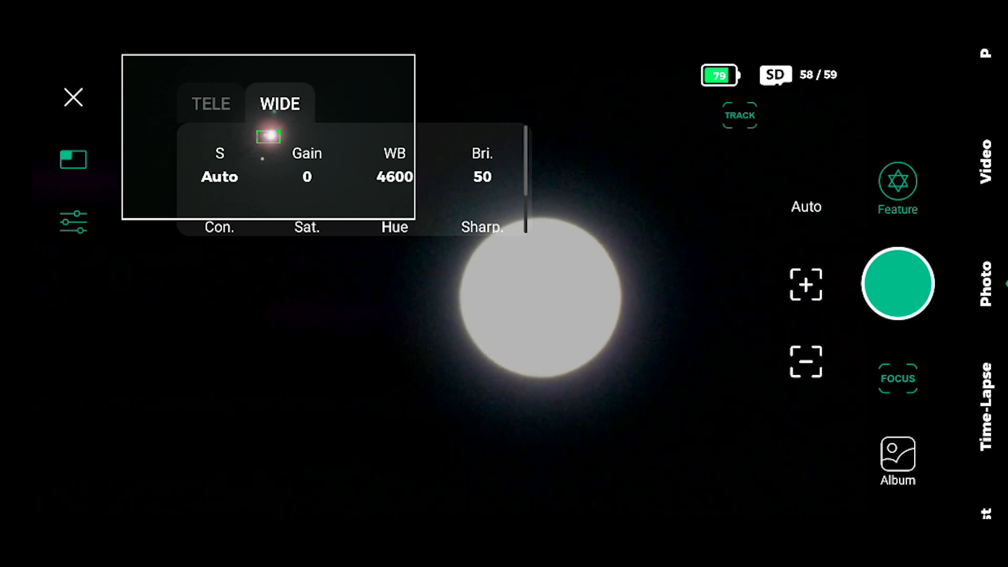
pyautogui.click(211, 103)
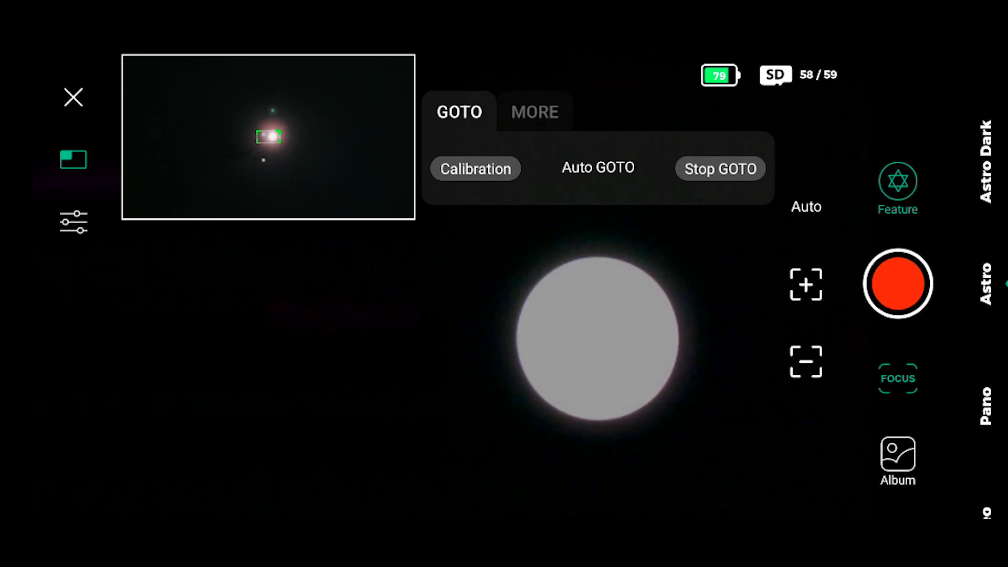
# Browse the Auto GOTO catalogue from planets to Messier objects, then cancel without choosing a target.
pyautogui.click(597, 168)
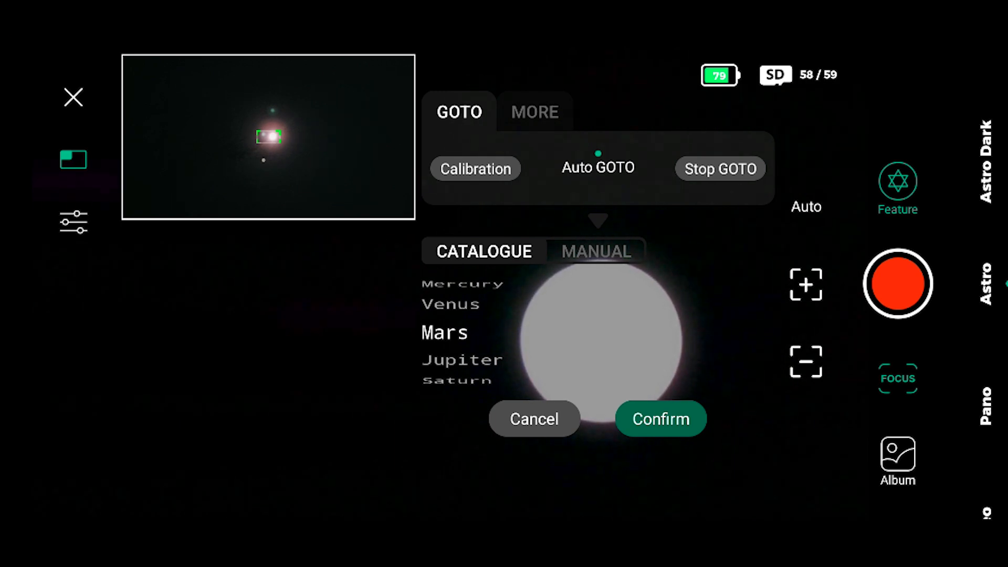
pyautogui.scroll(-3)
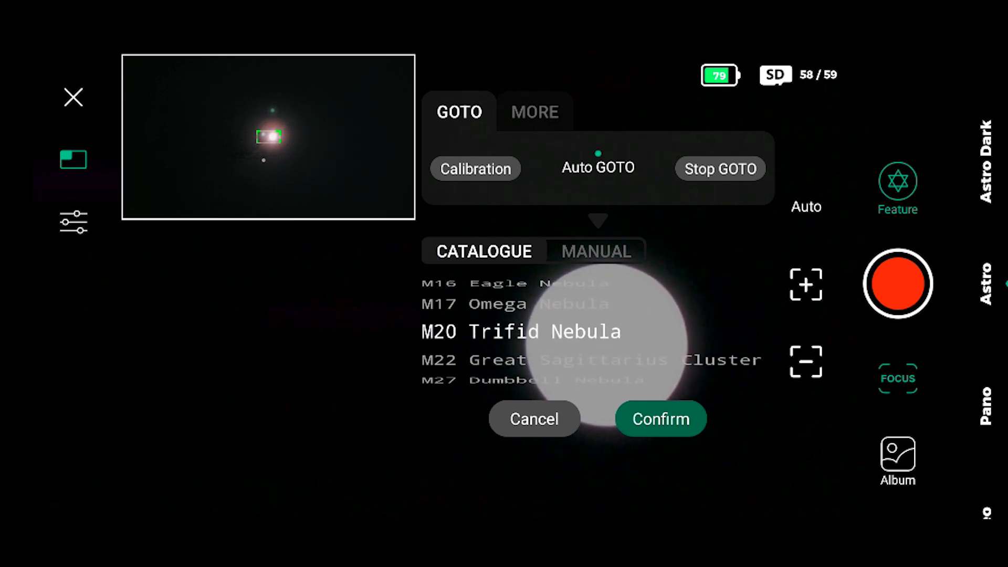
pyautogui.scroll(-3)
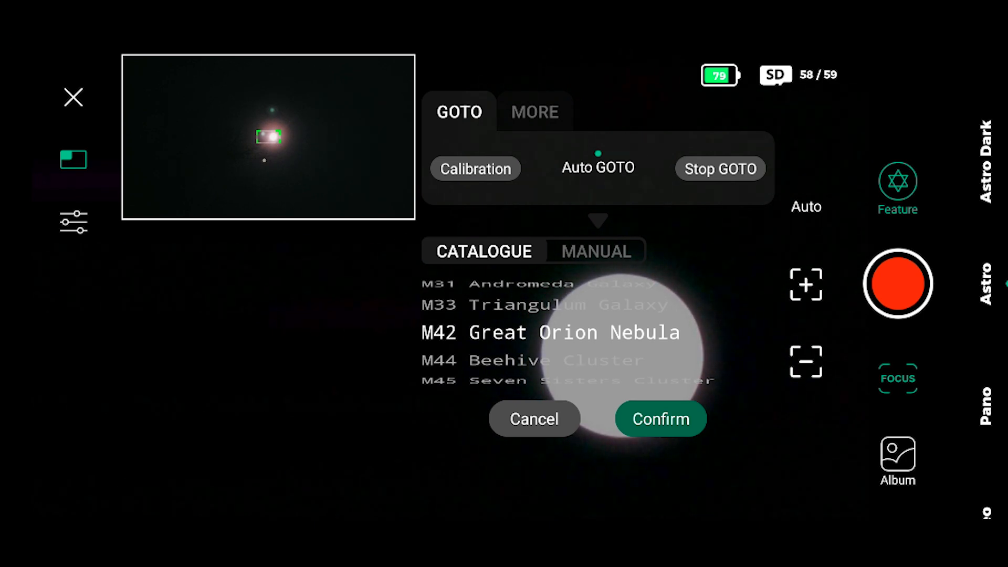
pyautogui.click(661, 419)
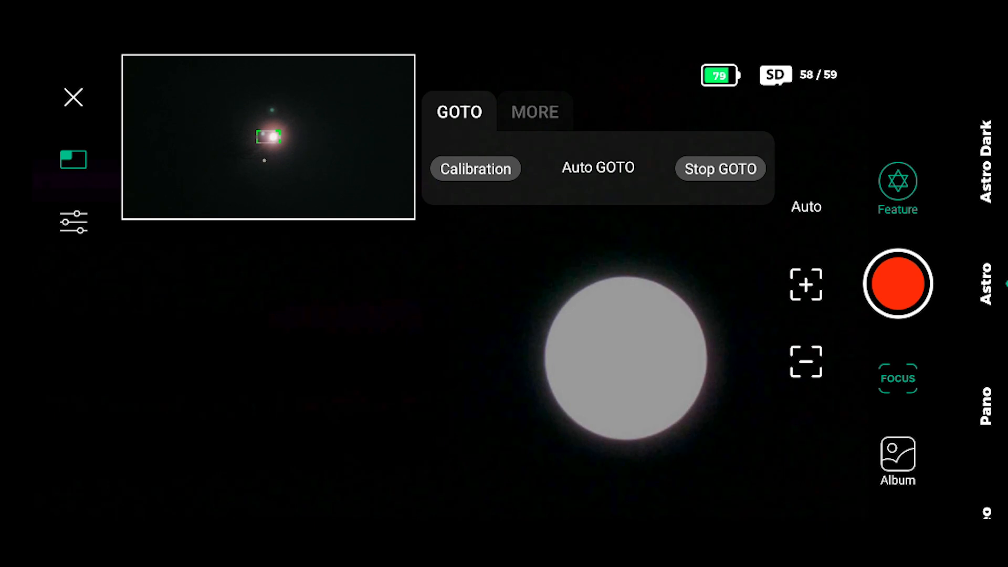
# Review astro capture options, keeping FITS format, and open the STACKED/SINGLE display chooser.
pyautogui.click(535, 112)
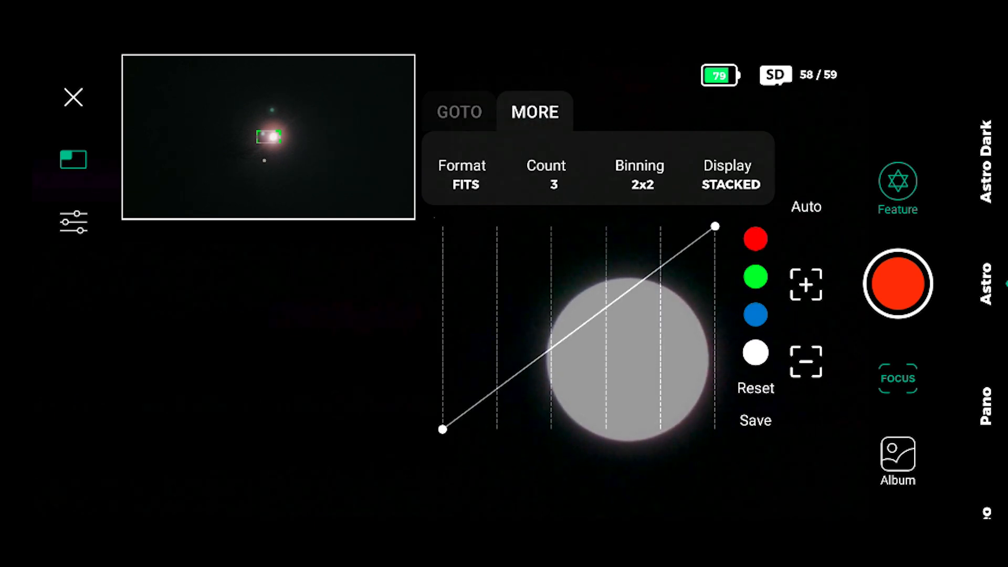
pyautogui.click(462, 173)
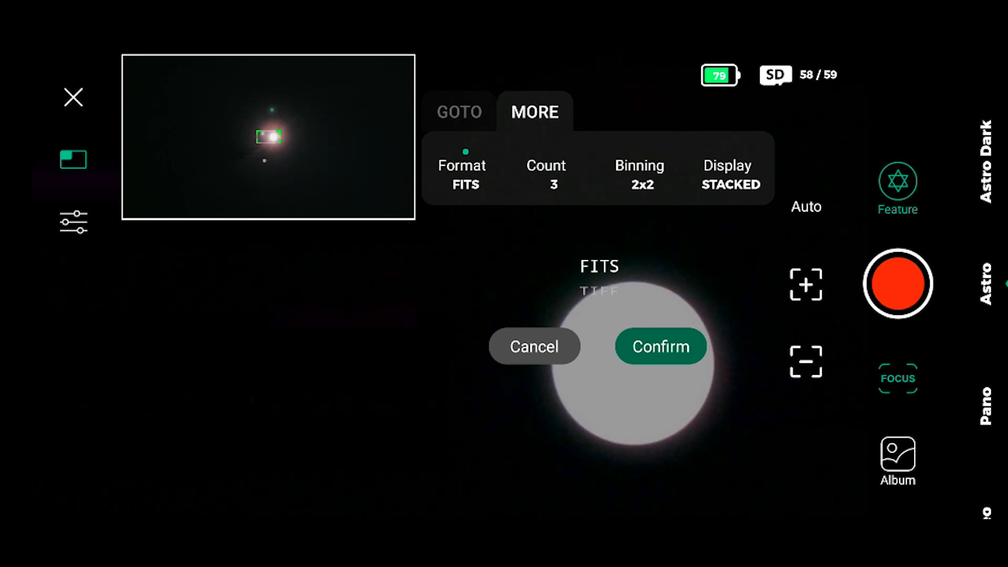
pyautogui.click(661, 346)
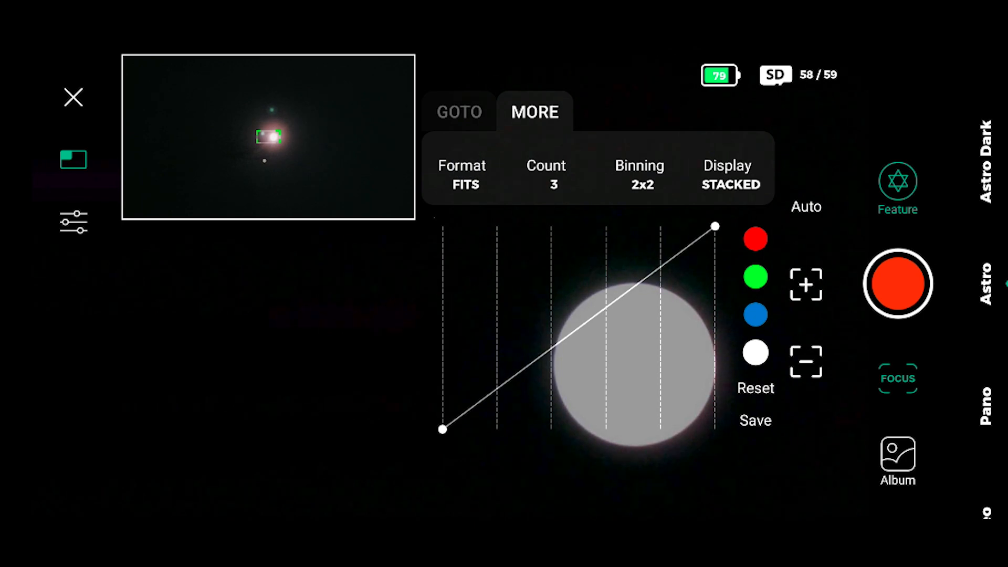
pyautogui.click(545, 173)
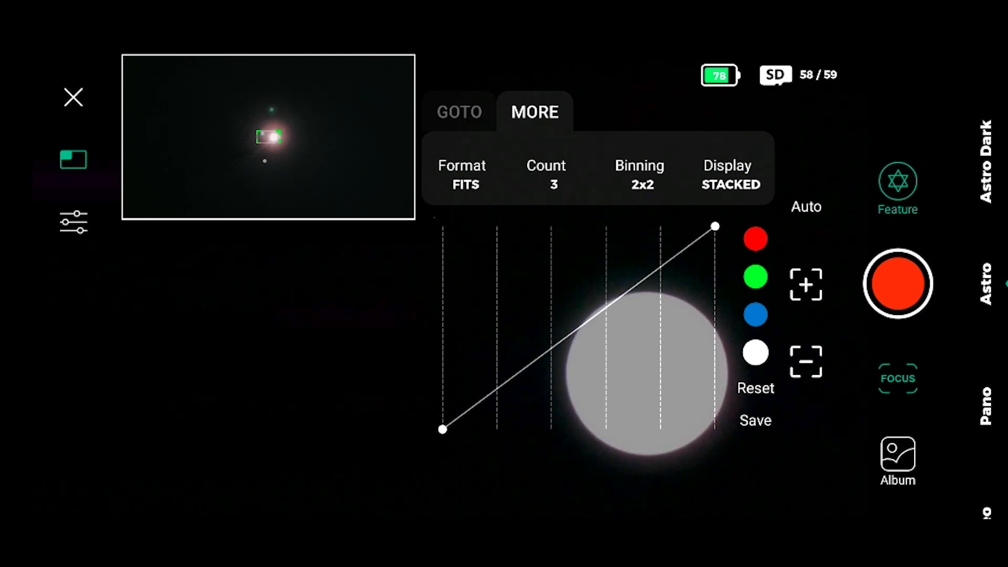
pyautogui.click(728, 173)
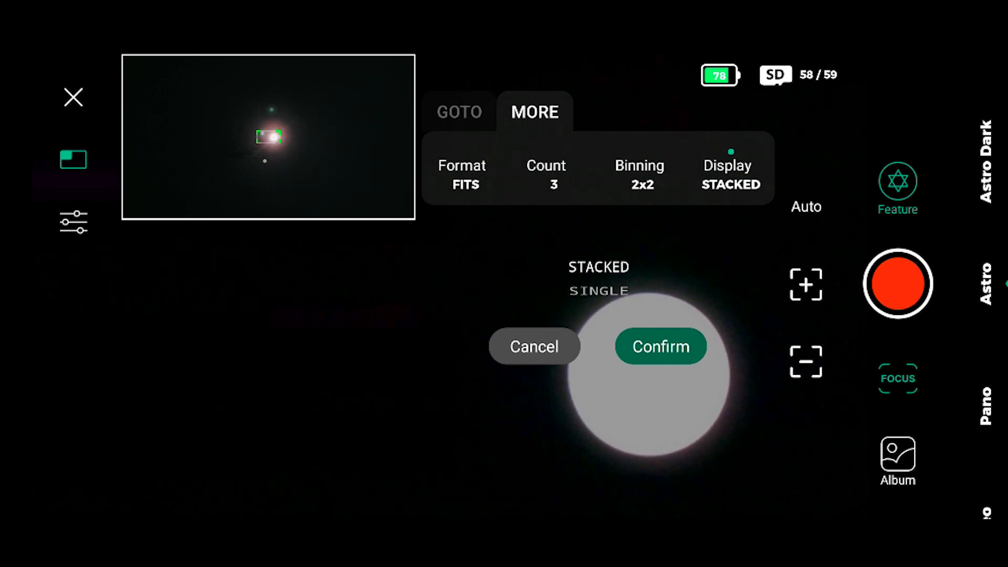